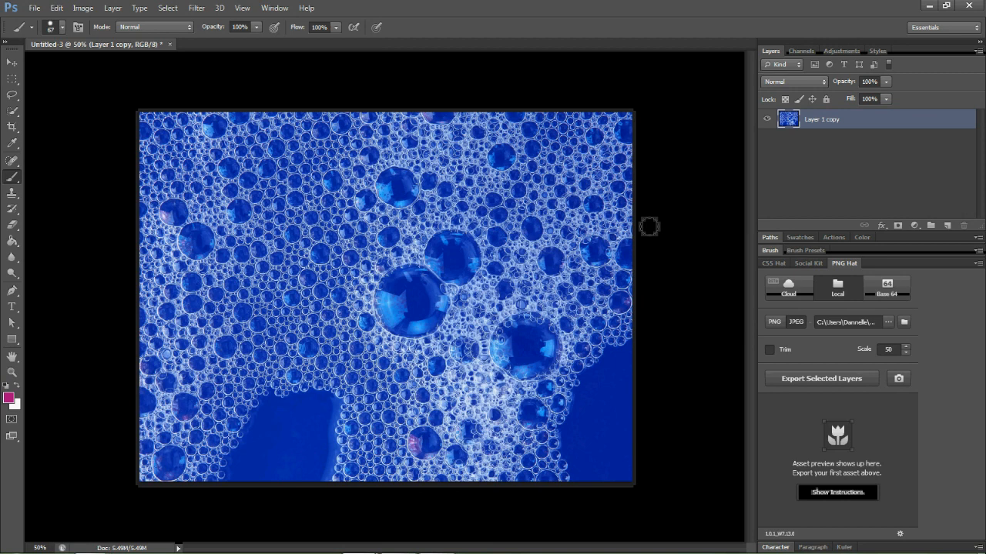
mouse_move(645, 218)
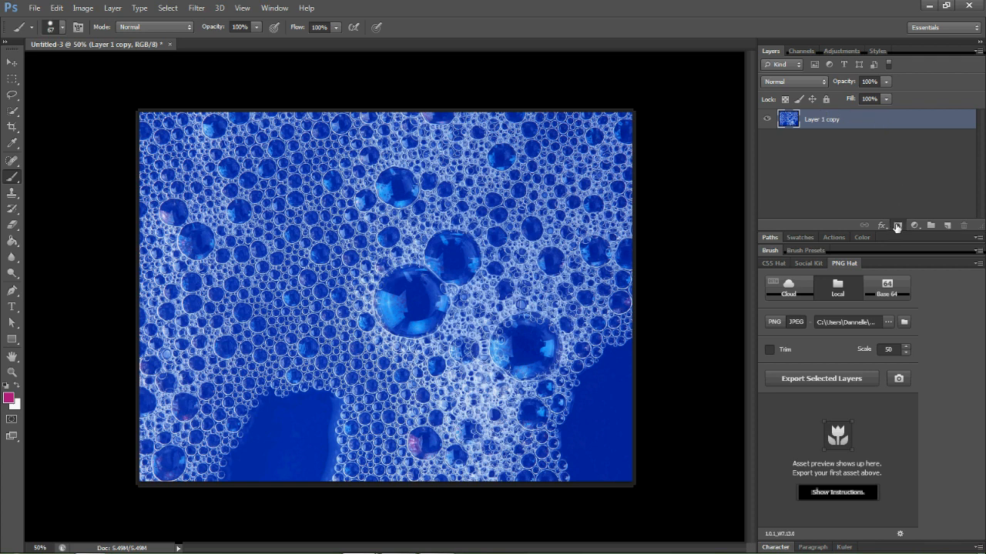
Add a white layer mask to Layer 1 copy.
click(881, 225)
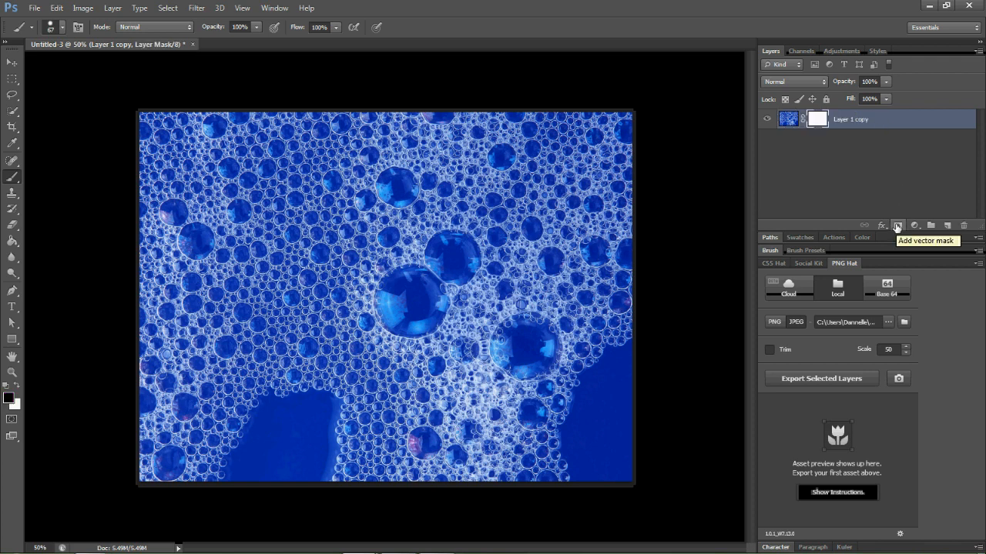
mouse_move(841, 98)
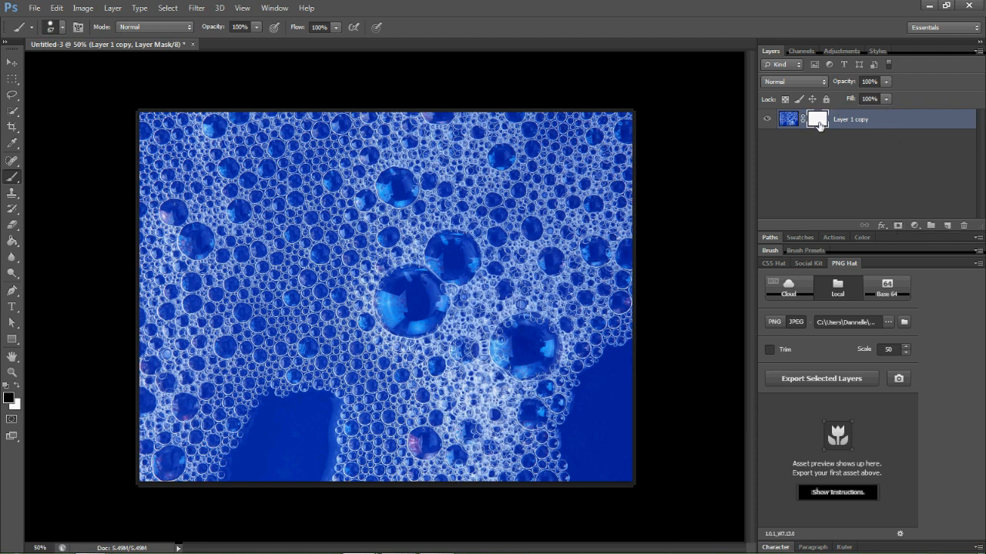
mouse_move(845, 127)
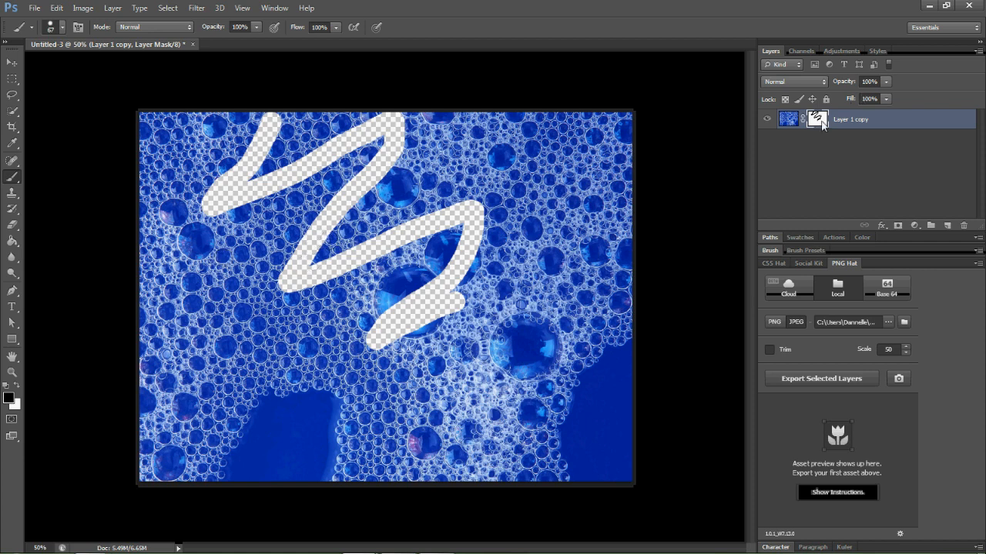
Delete the layer mask from Layer 1 copy so the full bubble image shows.
right_click(817, 119)
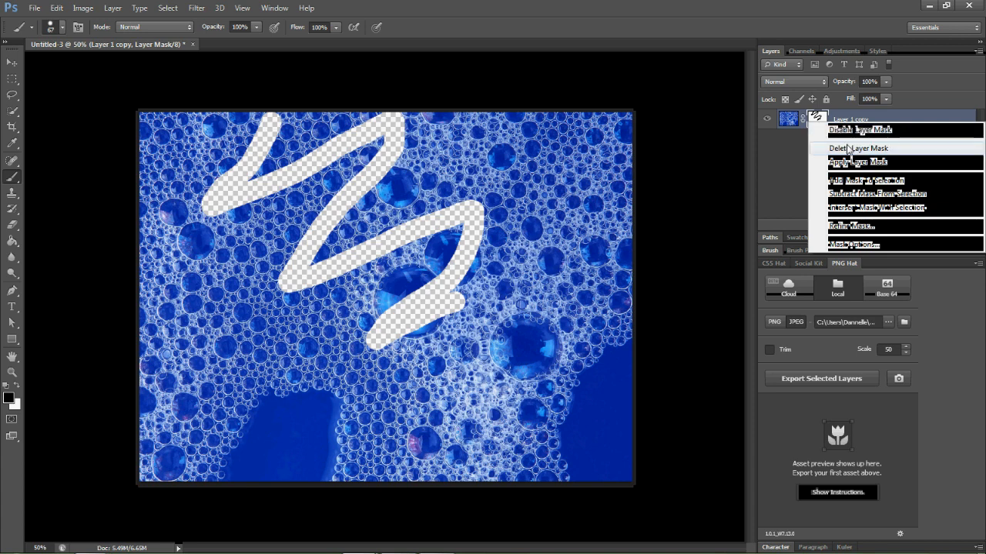
click(857, 162)
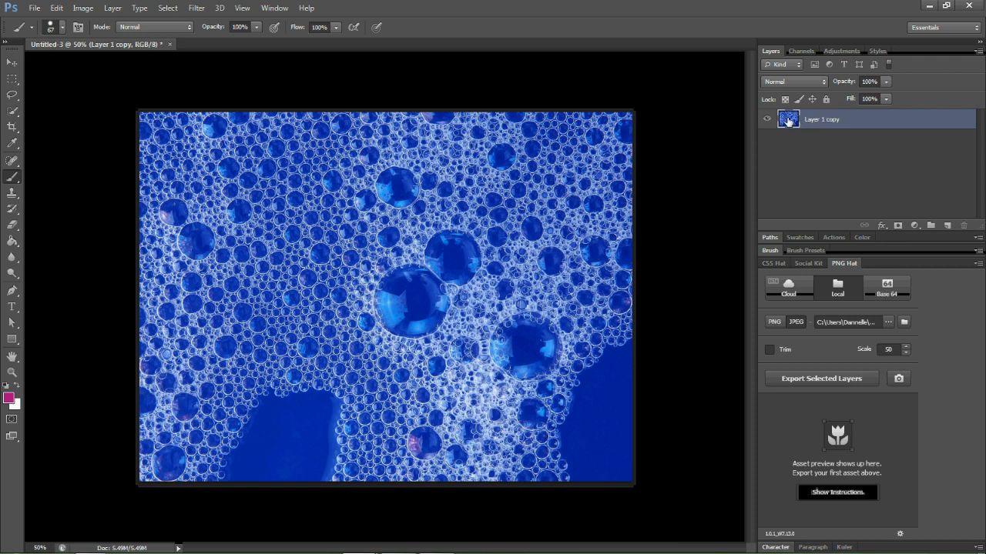
click(767, 118)
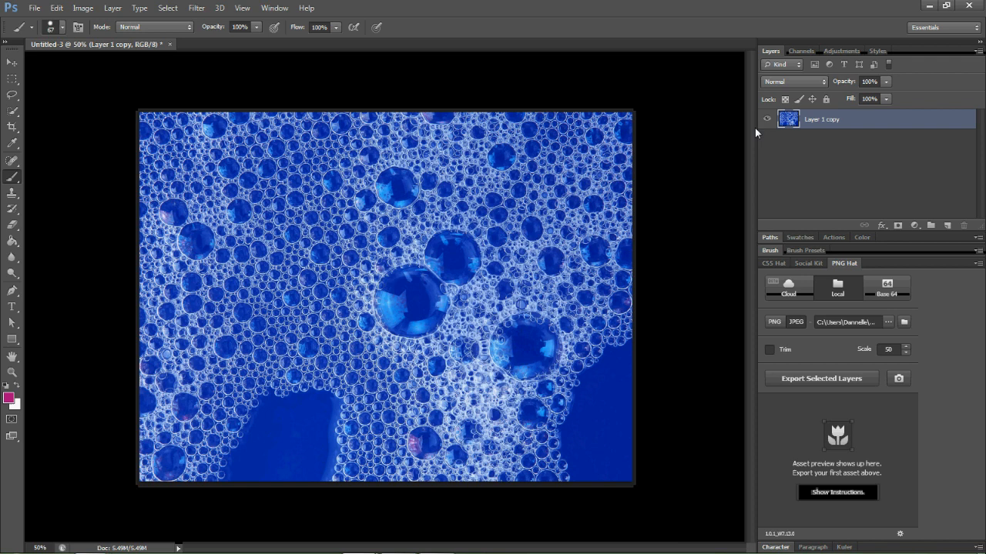
mouse_move(758, 132)
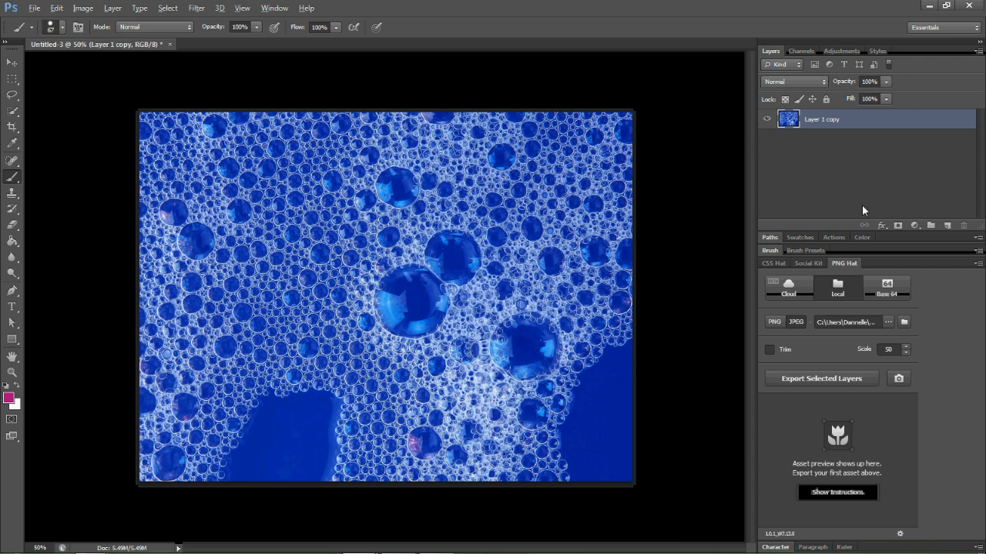
Add a black mask that hides all of Layer 1 copy.
click(897, 225)
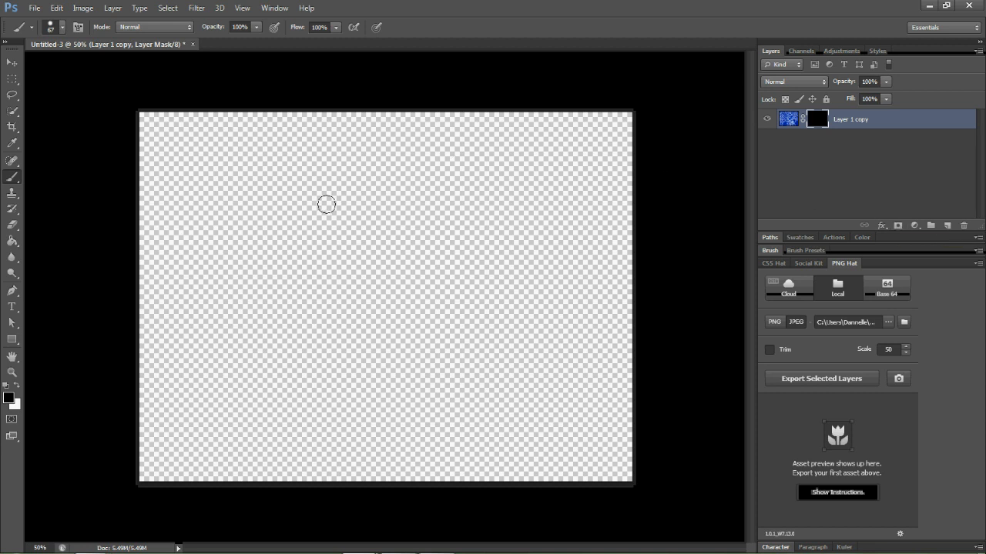
mouse_move(495, 300)
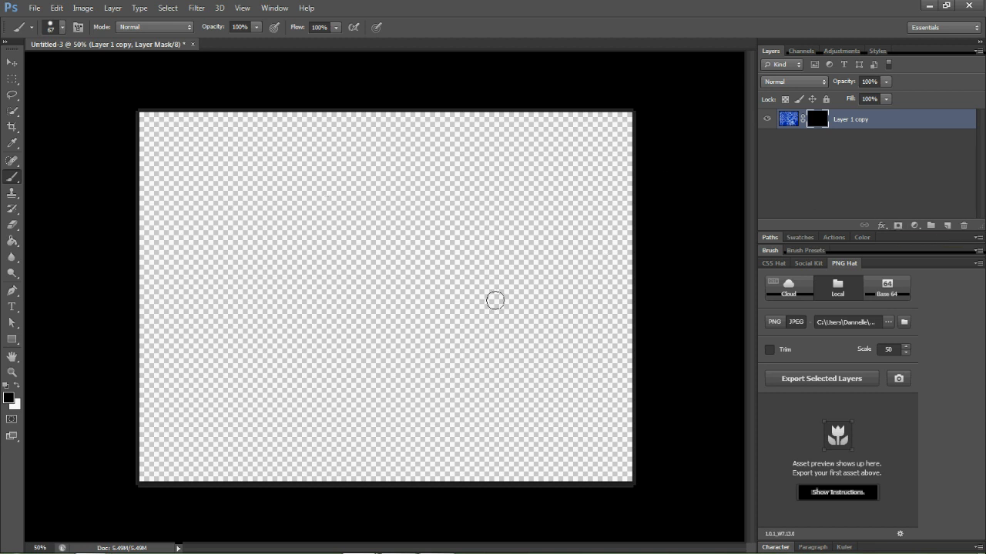
mouse_move(188, 333)
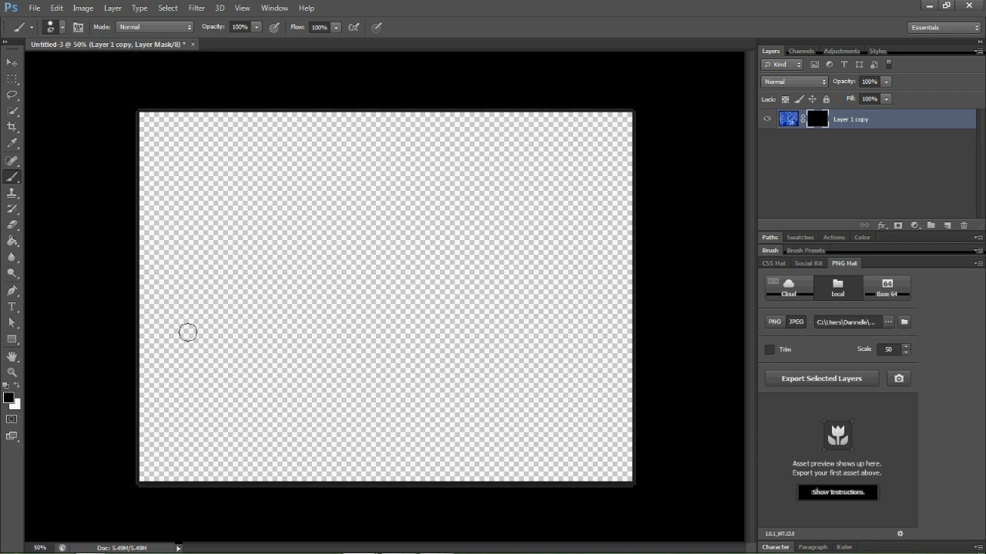
mouse_move(109, 271)
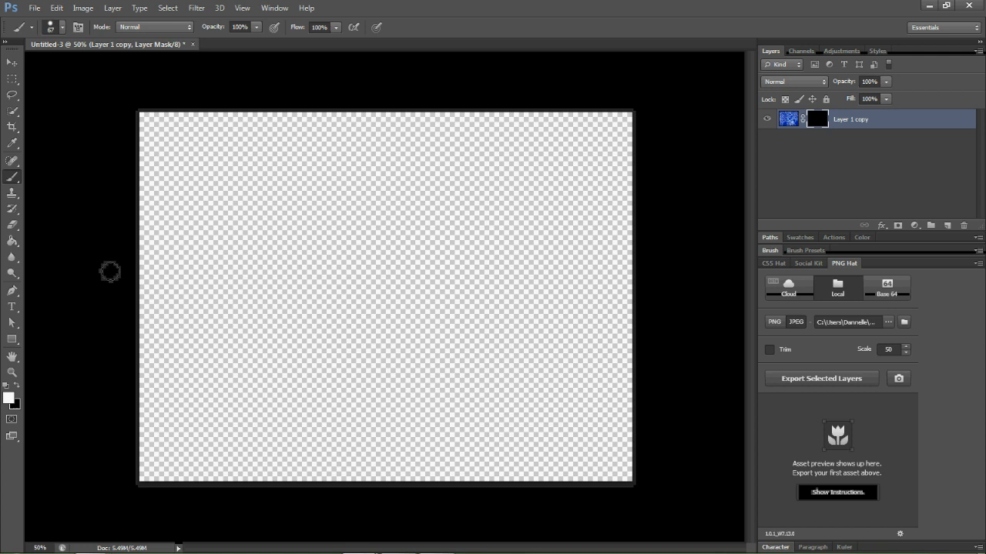
mouse_move(245, 135)
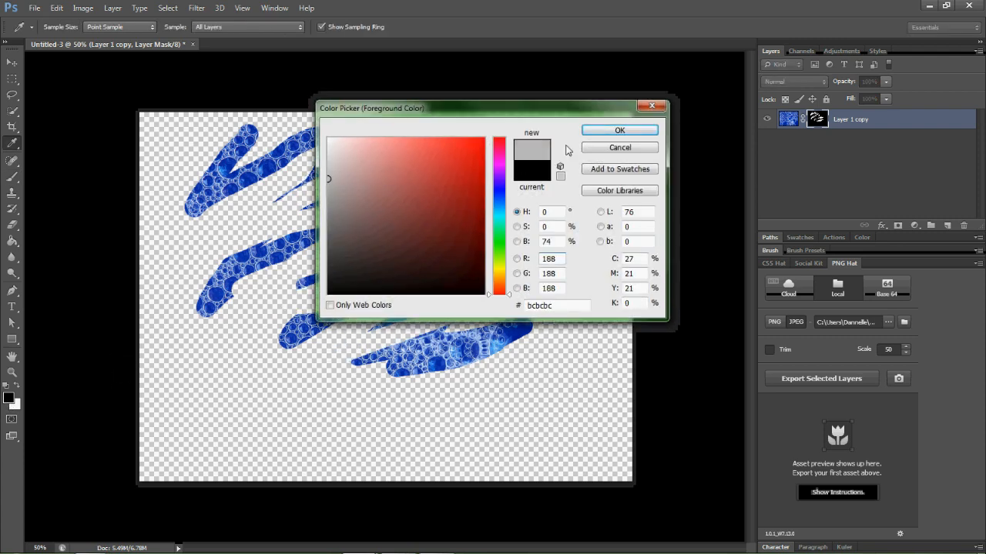
Confirm the light grey colour and paint half-transparent strokes on the mask.
click(619, 129)
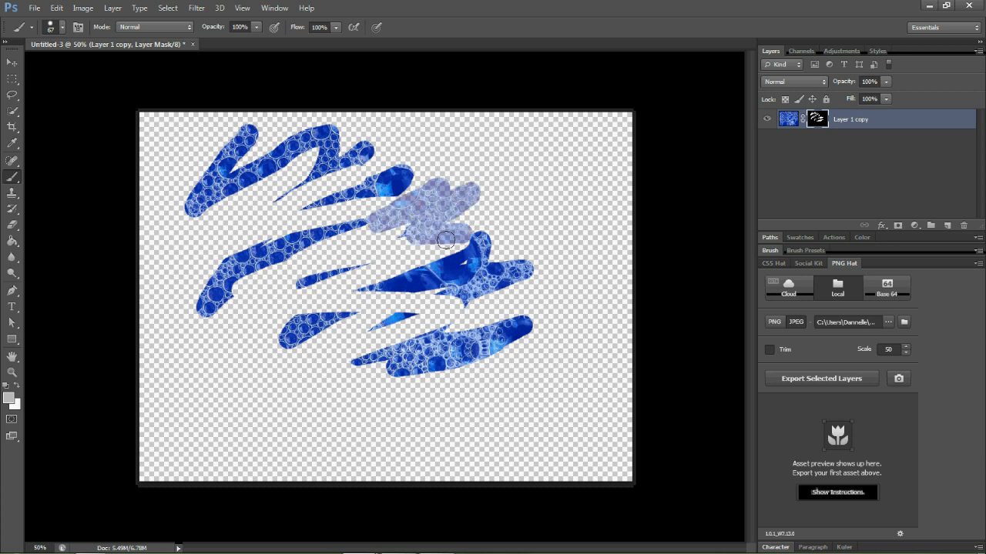
drag(447, 239, 377, 341)
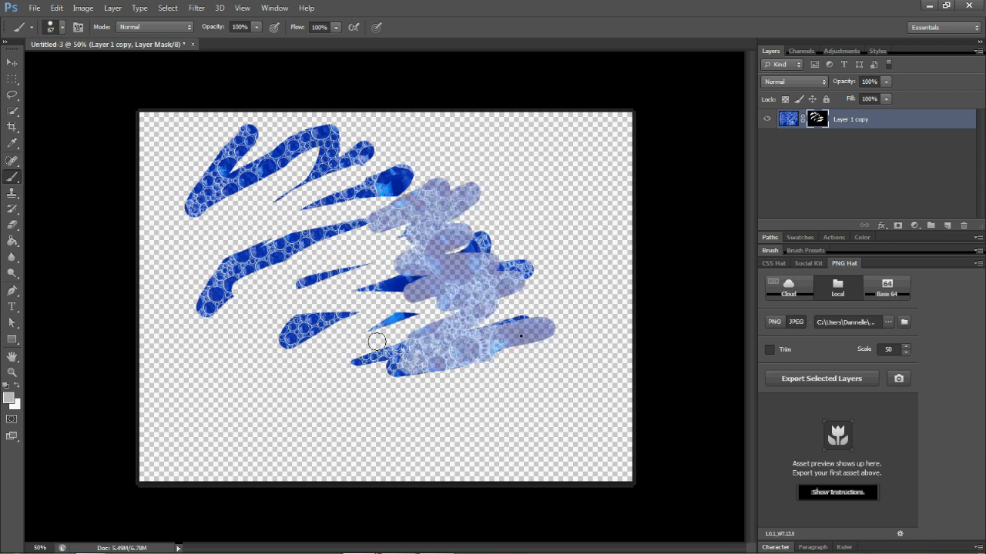
drag(377, 342, 327, 237)
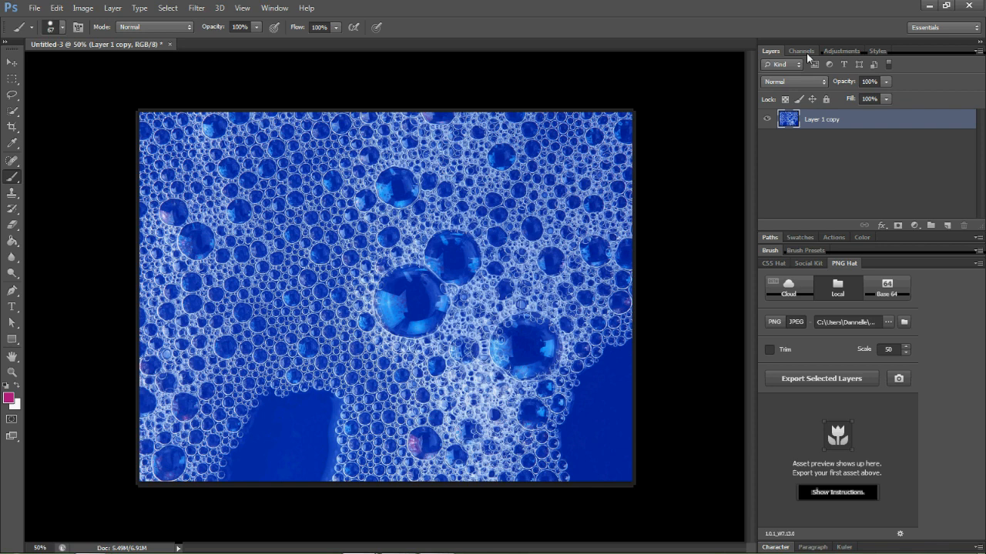
Compare the Red, Green and Blue channels and settle on the Red channel.
click(800, 51)
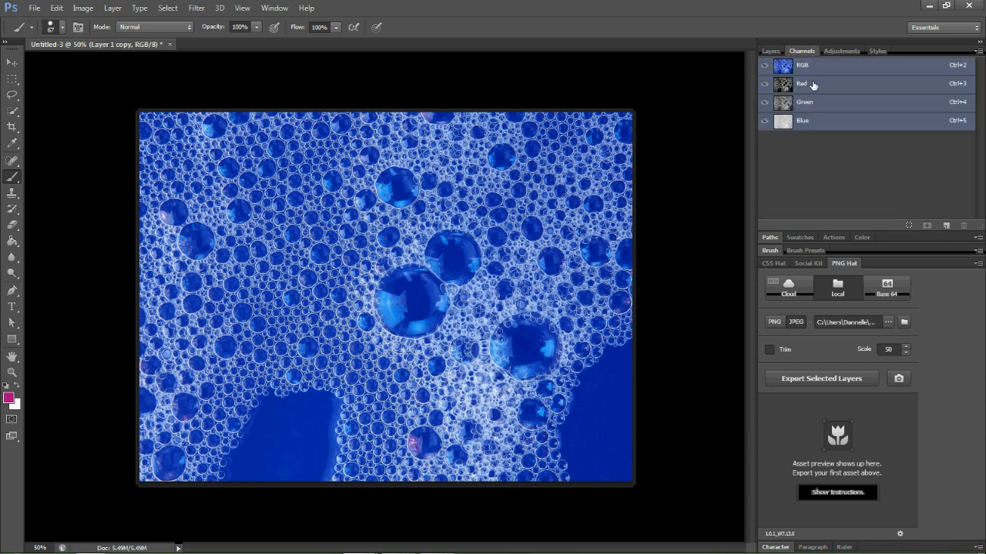
click(802, 83)
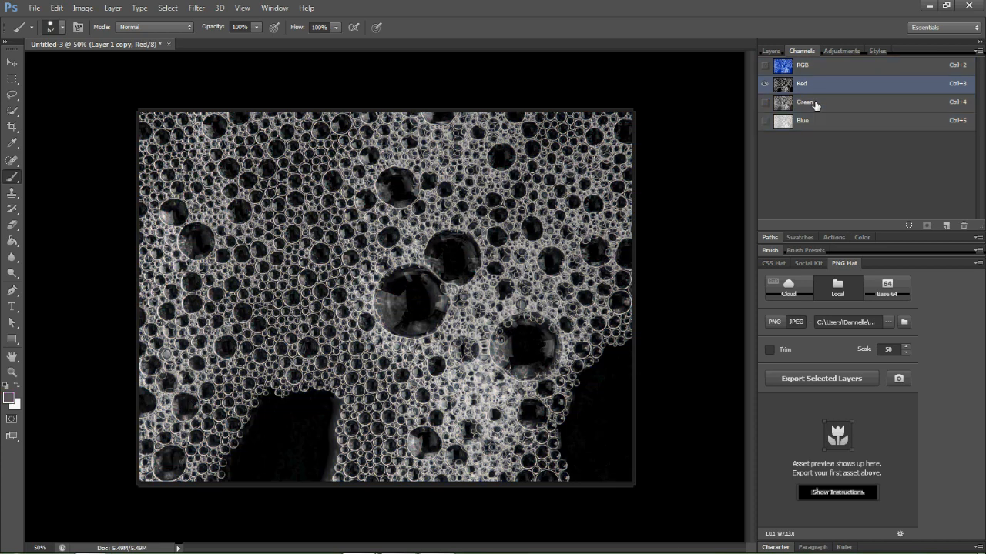
click(802, 120)
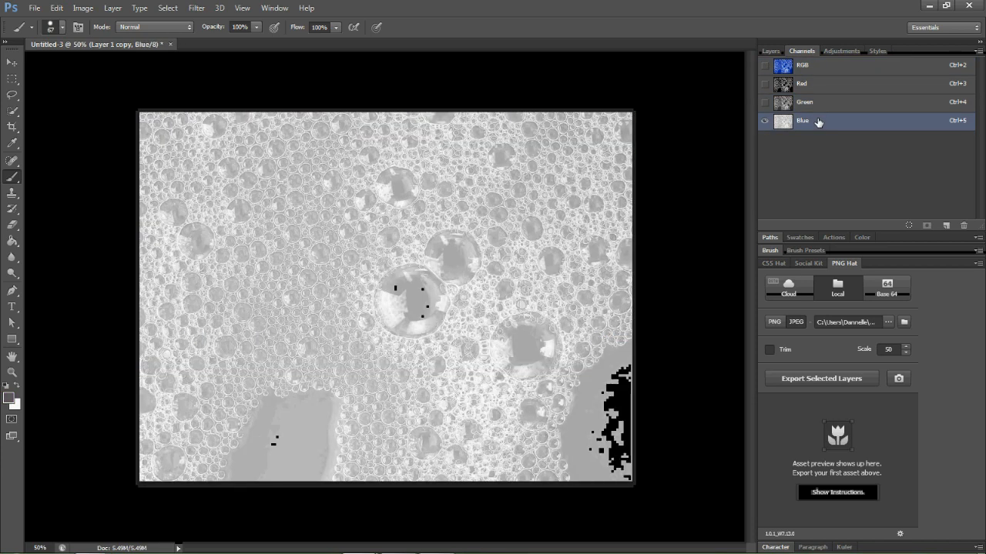
click(800, 83)
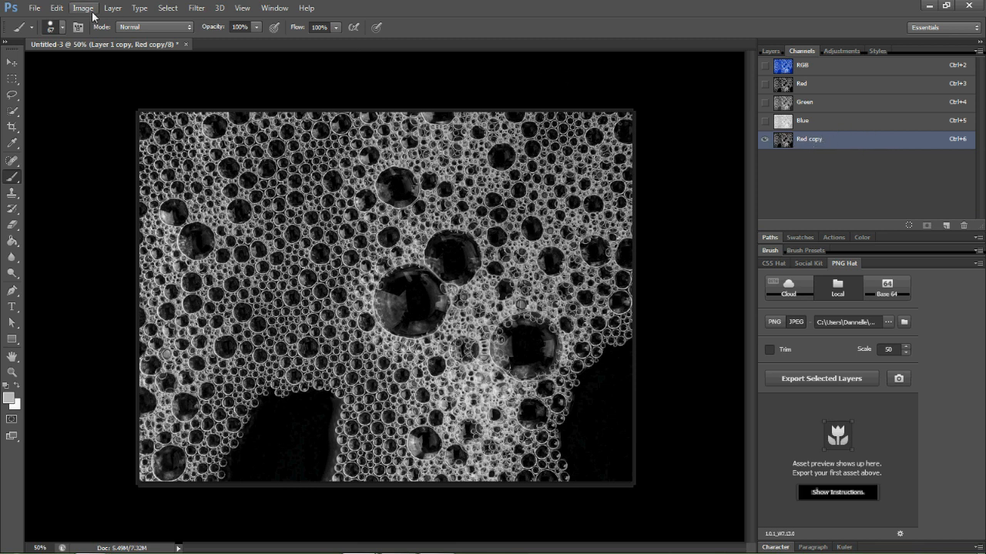
Apply a Curves adjustment to Red copy, darkening the shadows to boost contrast.
click(83, 8)
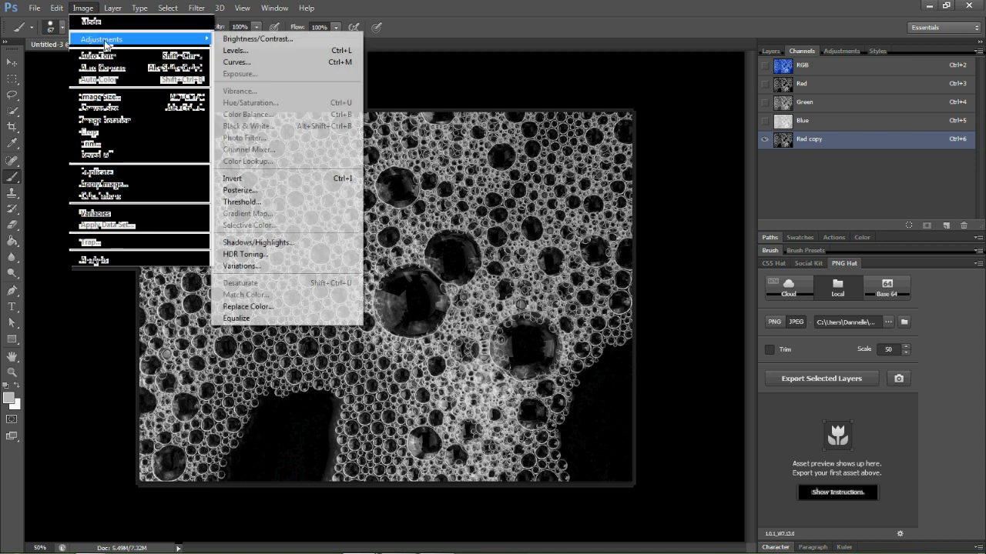
click(237, 61)
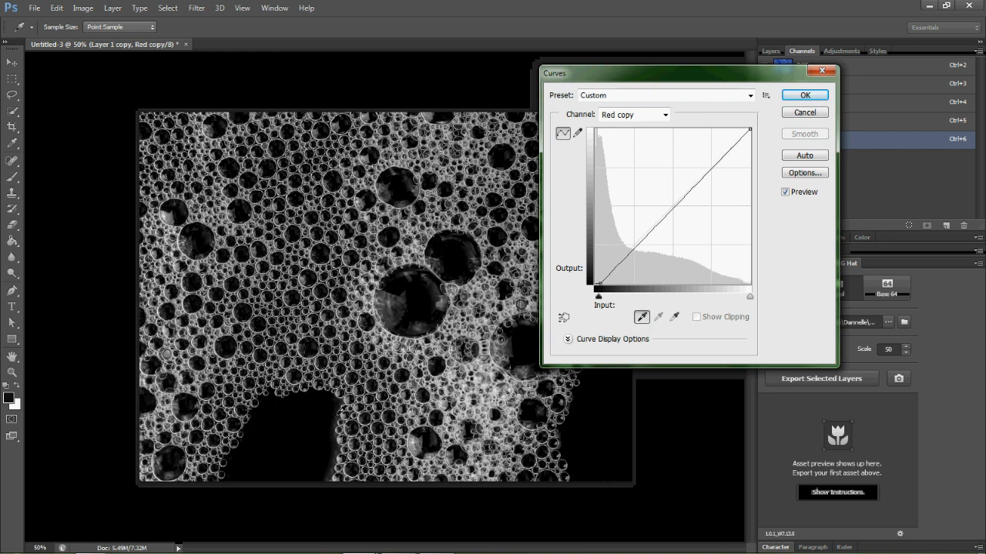
drag(599, 296, 608, 295)
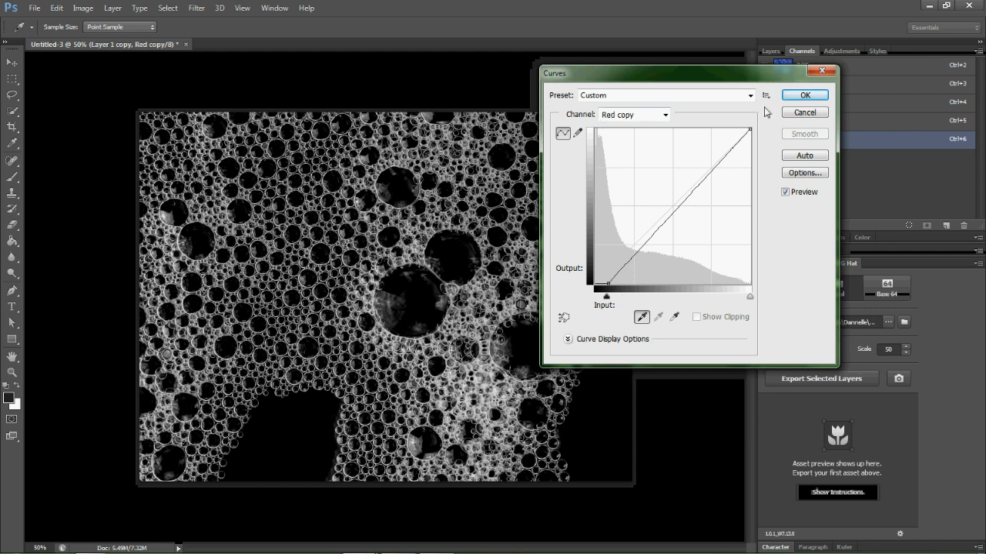
click(804, 96)
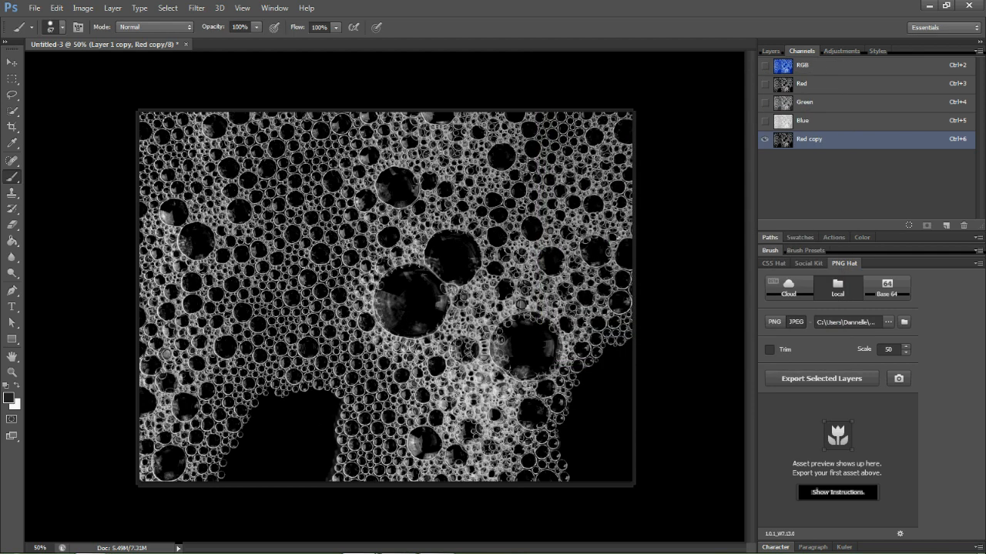
mouse_move(114, 225)
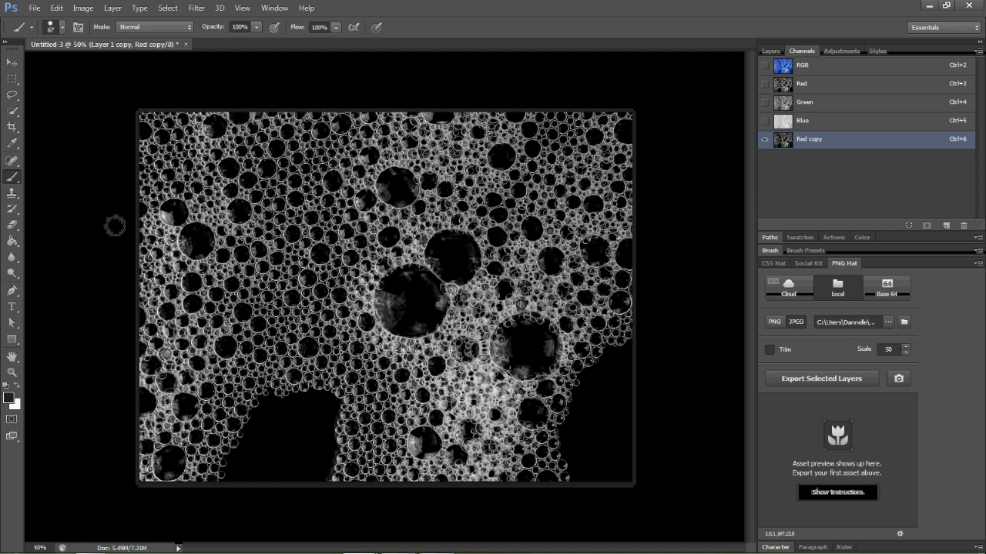
mouse_move(77, 173)
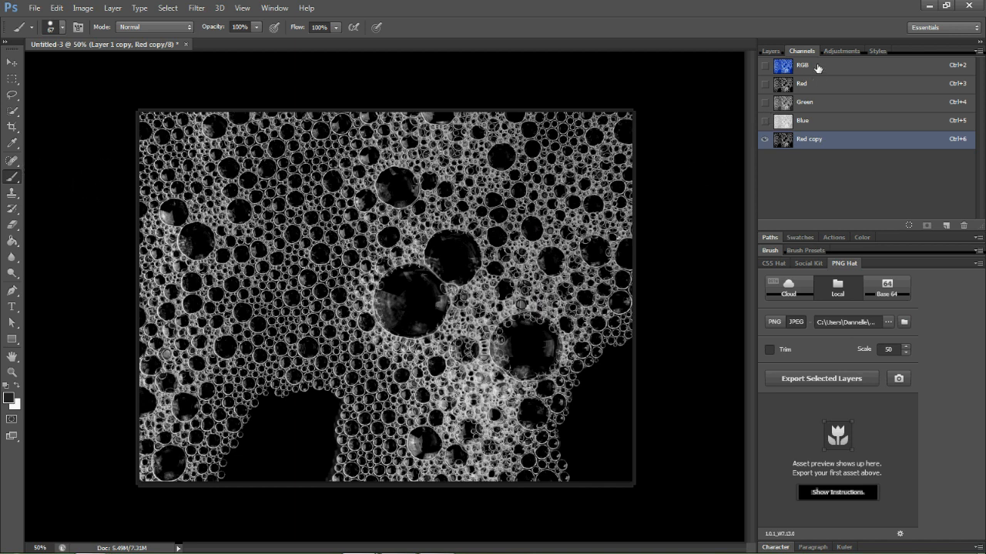
Return from the Channels panel to the Layers panel with Layer 1 copy active.
click(802, 64)
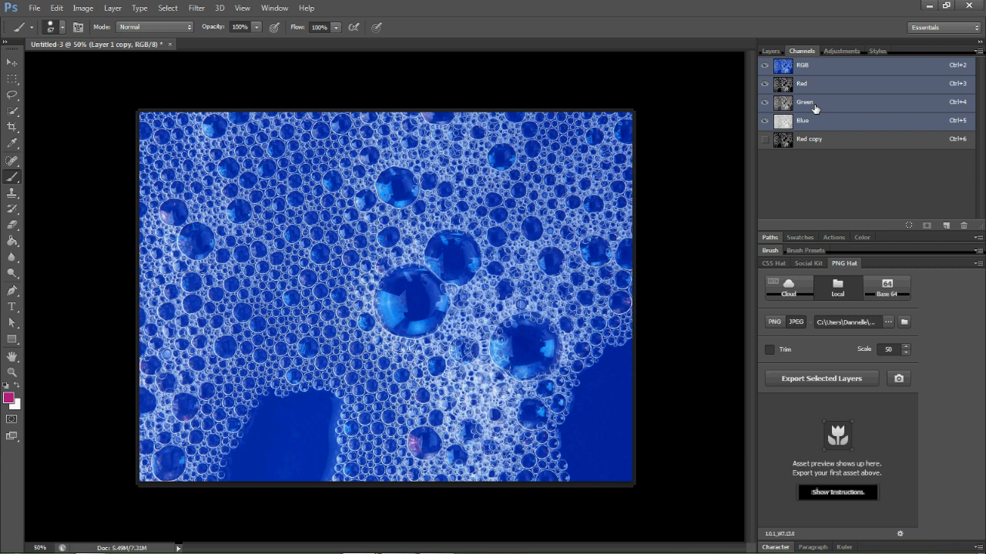
click(770, 50)
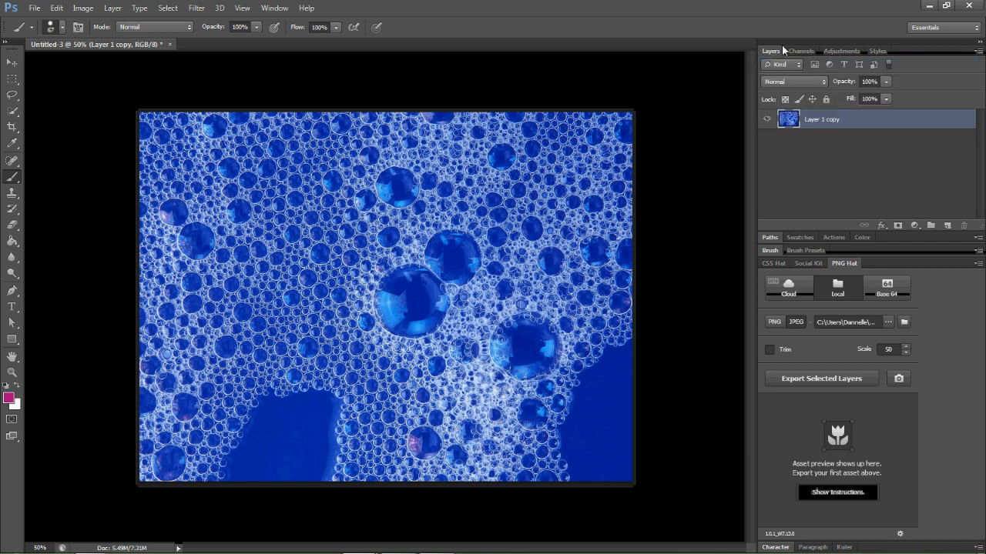
click(167, 8)
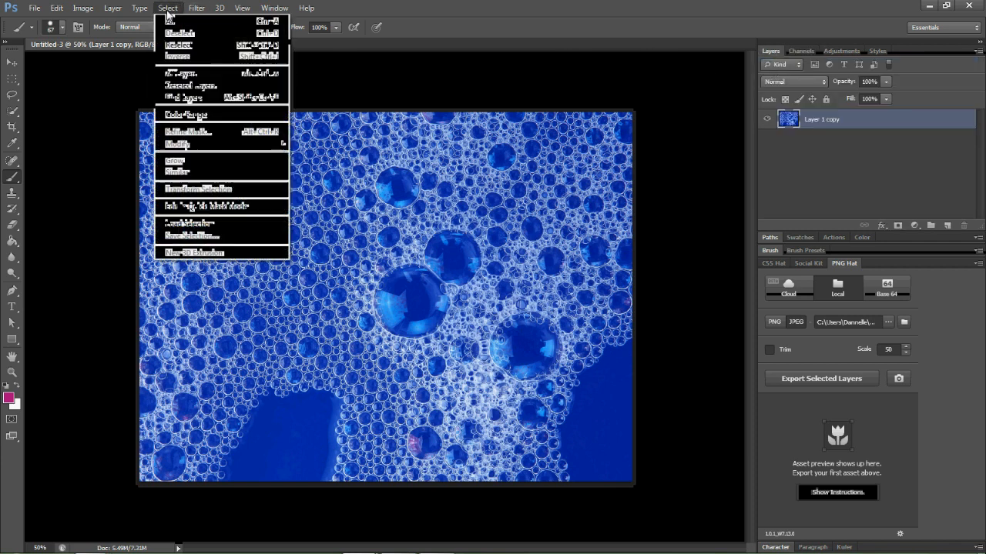
mouse_move(192, 223)
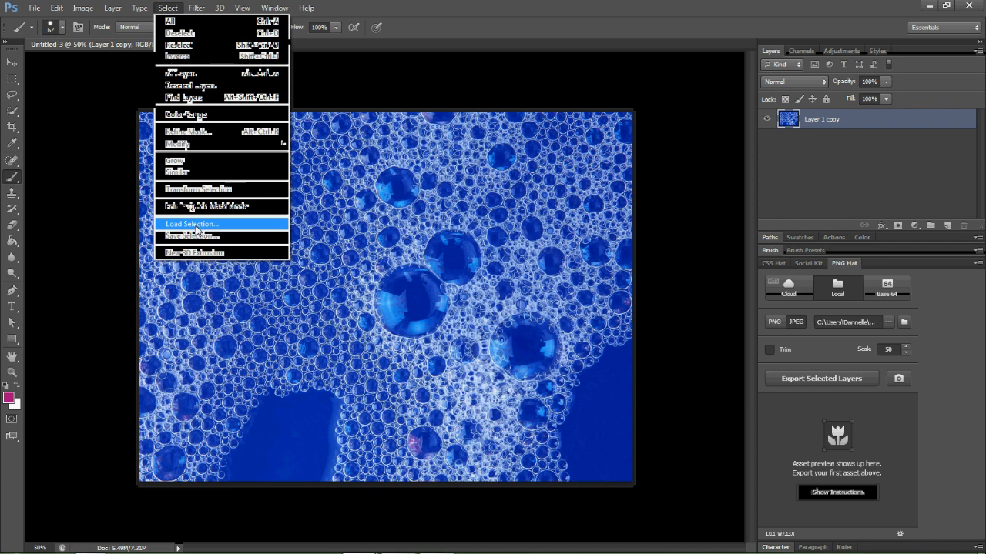
Load the Red copy channel as a selection via Load Selection.
click(192, 223)
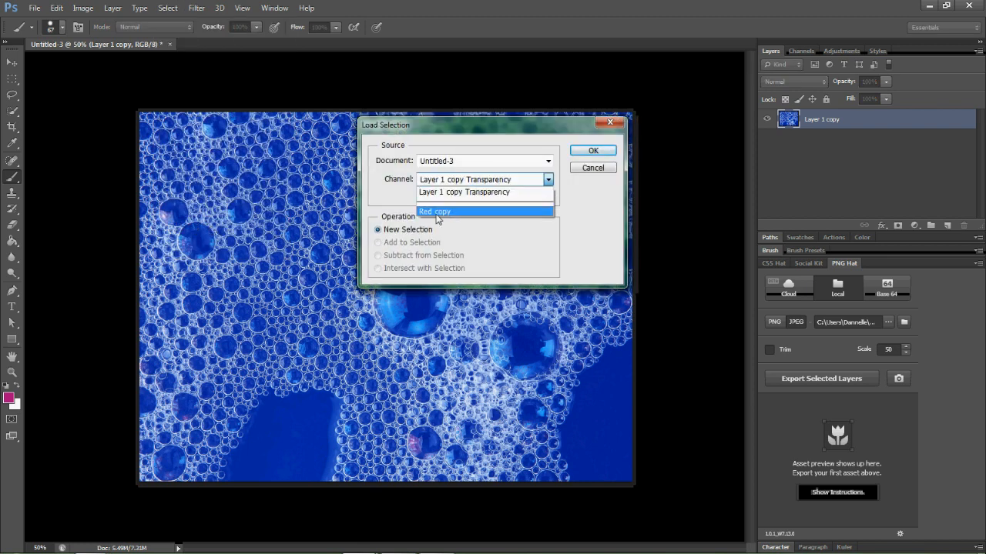
click(435, 213)
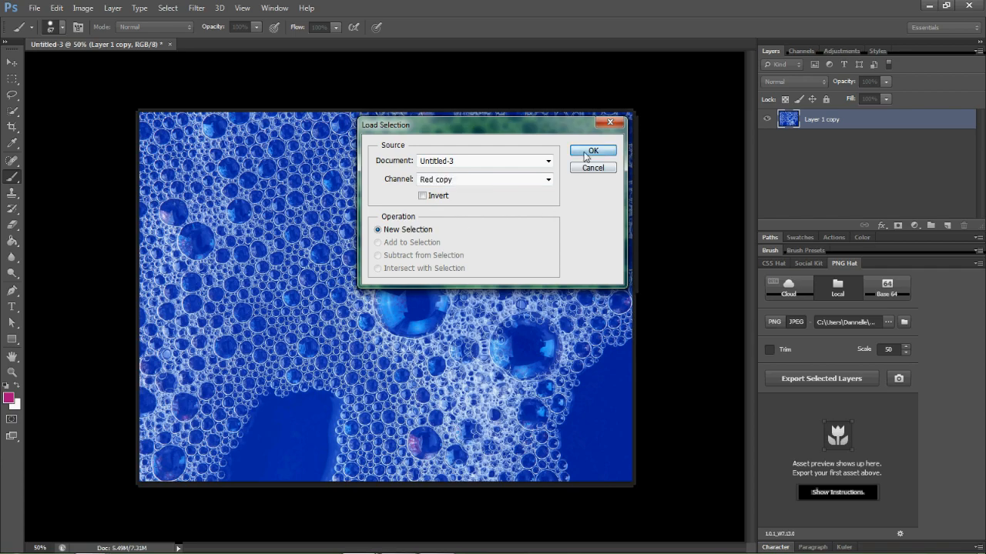
click(591, 151)
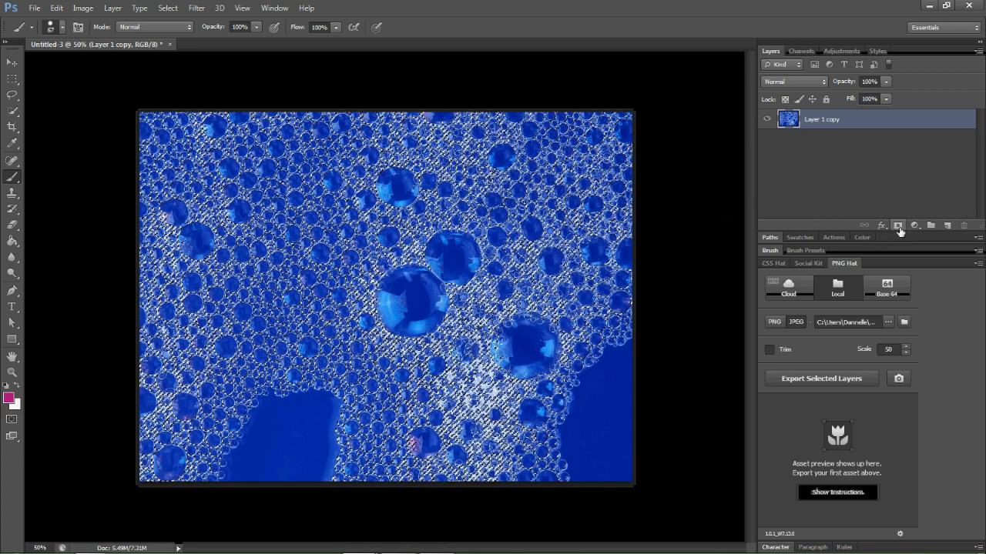
Mask Layer 1 copy from the selection, desaturate its bubbles, and add an empty Layer 1.
click(898, 225)
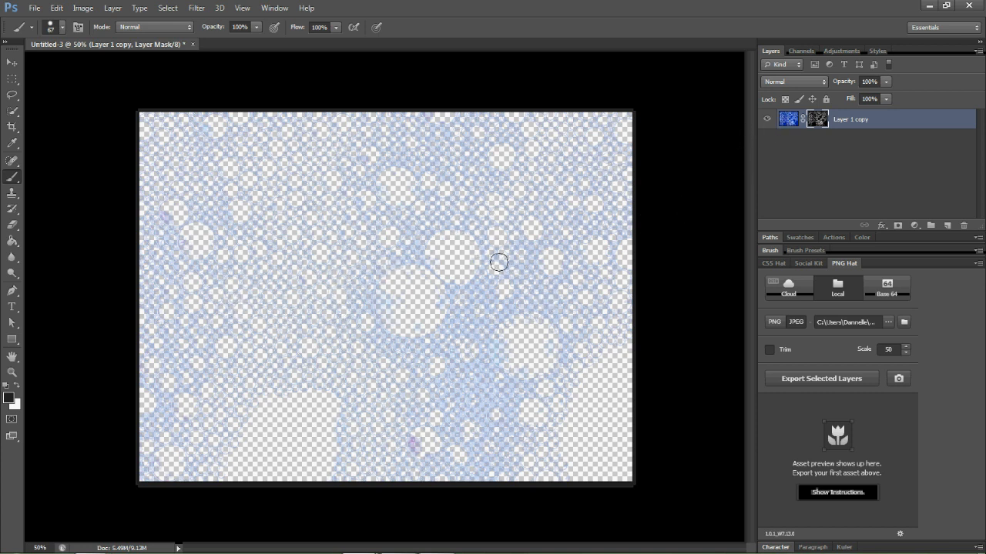
click(787, 120)
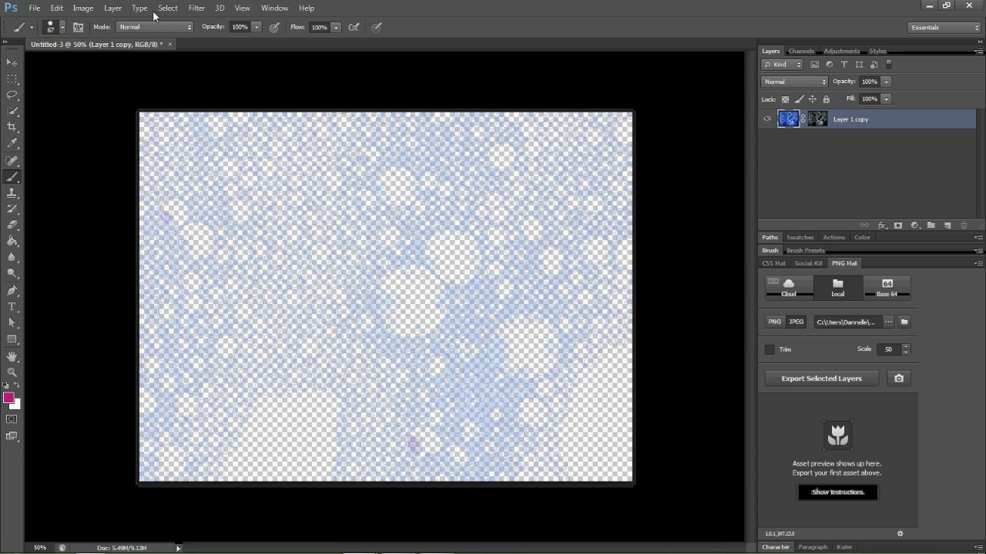
click(83, 7)
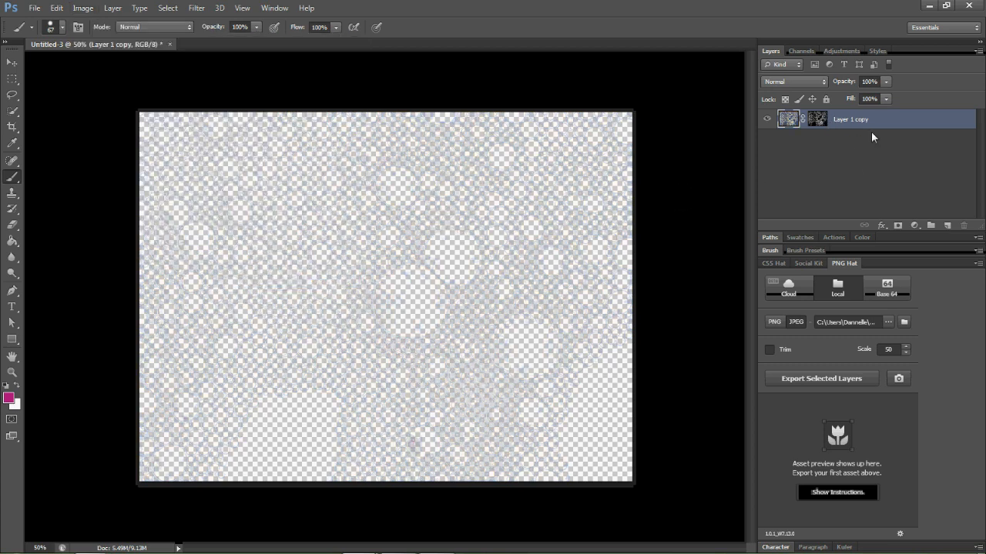
click(945, 225)
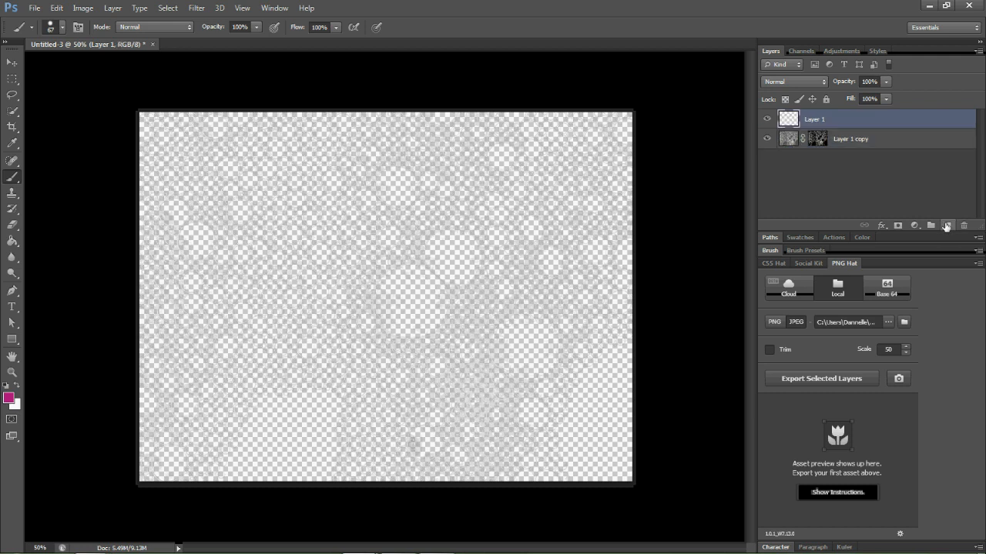
Fill Layer 1 with pink using the Paint Bucket and move it beneath Layer 1 copy.
click(12, 257)
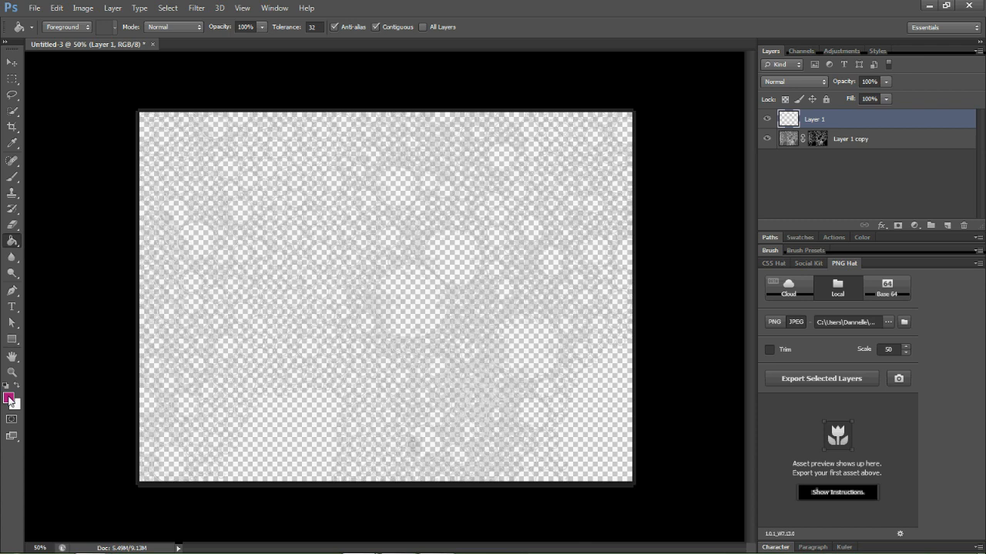
click(385, 295)
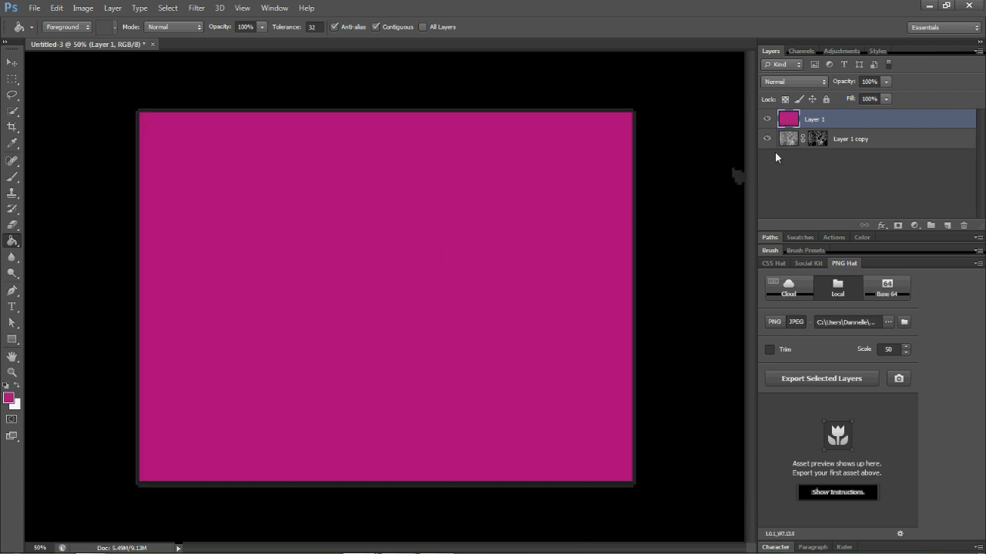
click(850, 138)
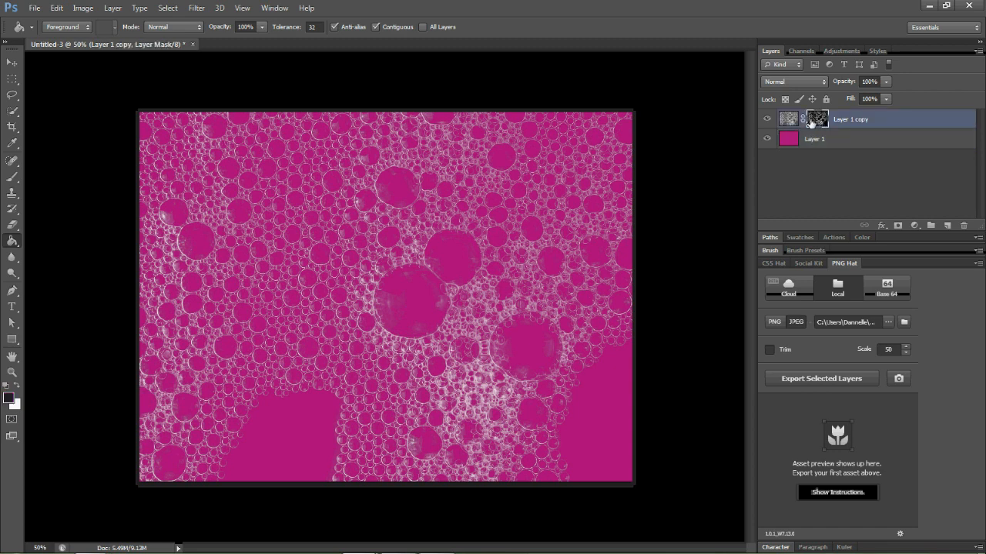
Target Layer 1 copy's mask with the Brush tool and bring up its blending modes.
click(816, 118)
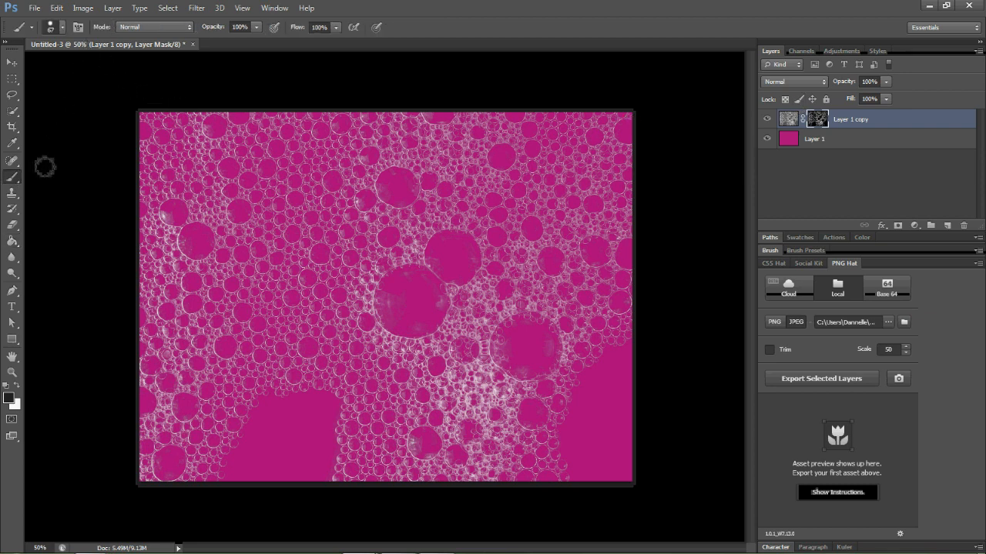
click(9, 400)
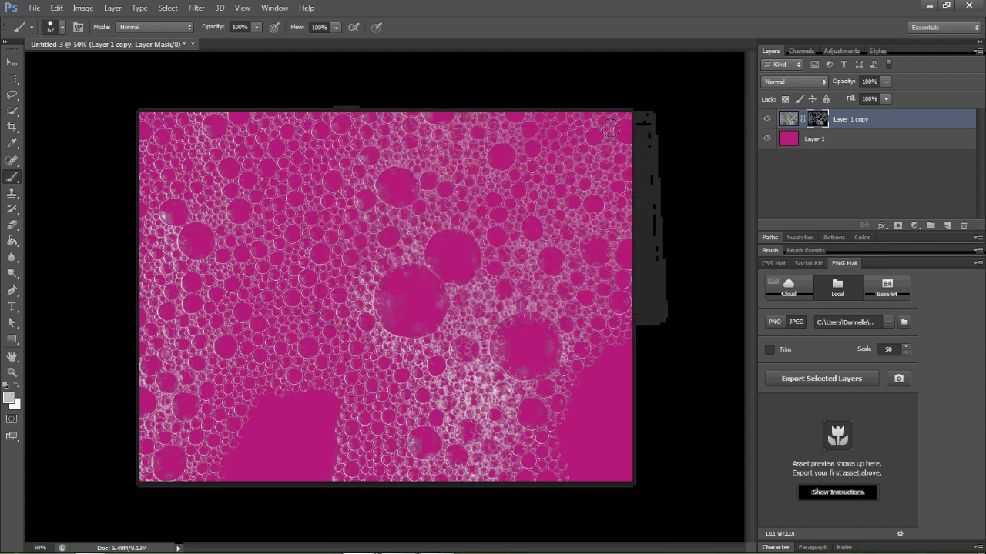
click(154, 27)
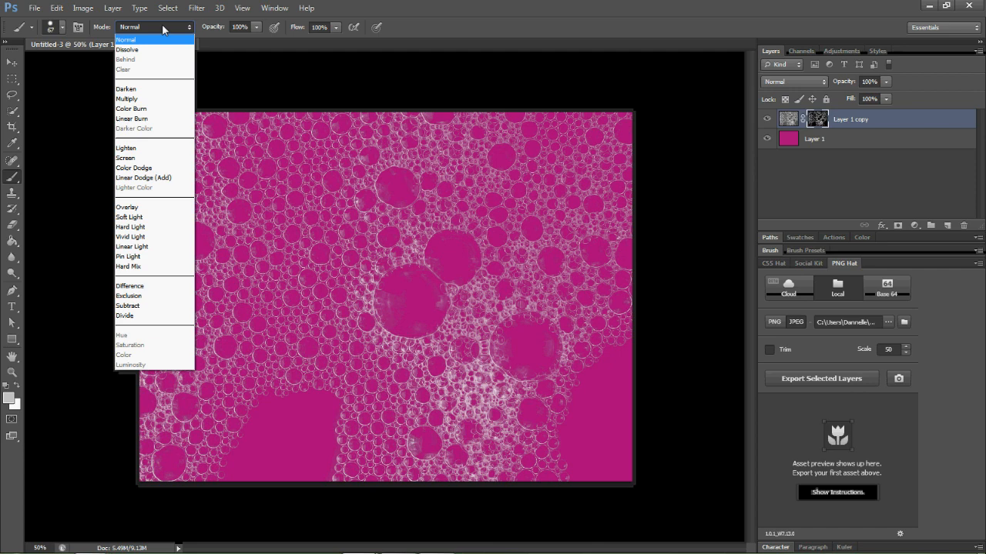
mouse_move(157, 40)
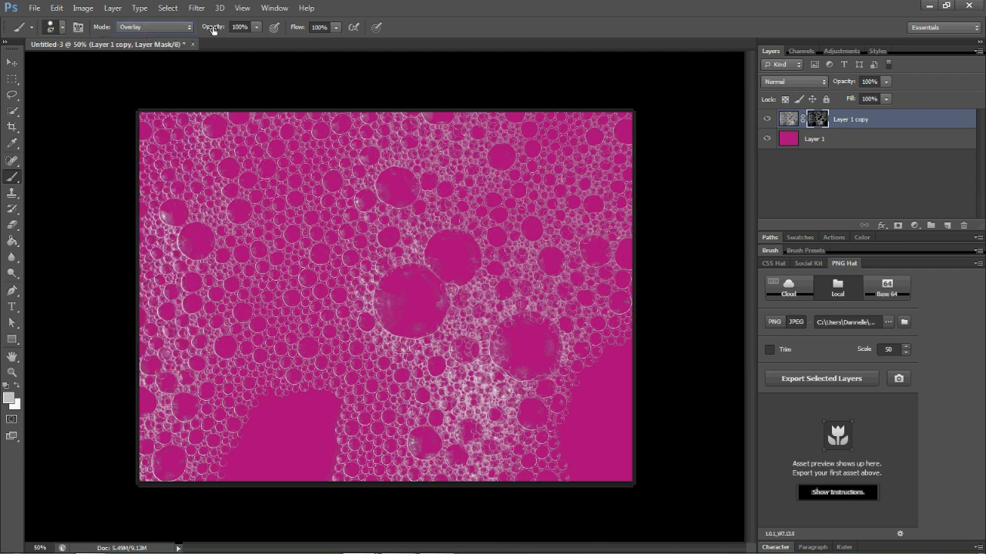
Set the brush to Overlay, then refill Layer 1 behind the bubbles with dark green.
click(256, 28)
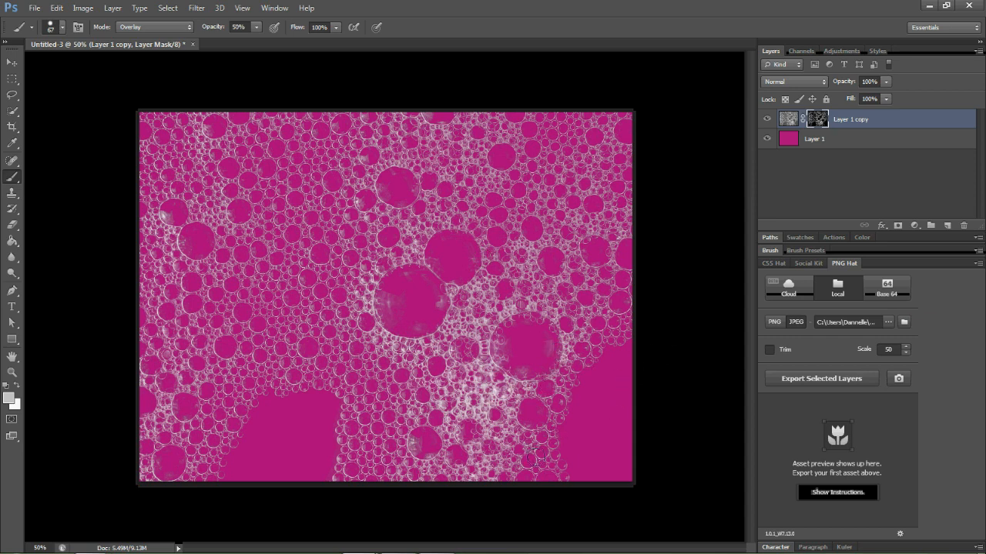
mouse_move(716, 213)
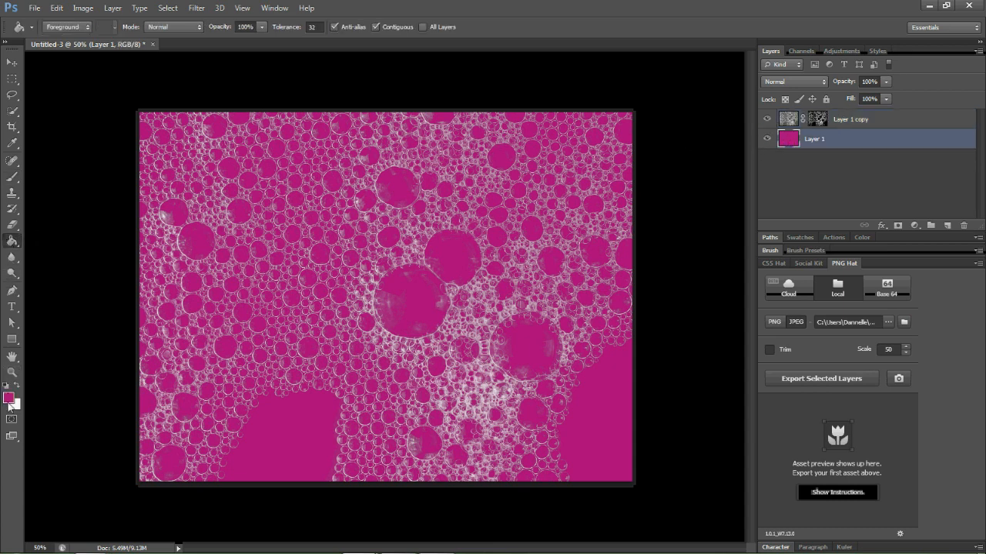
click(9, 397)
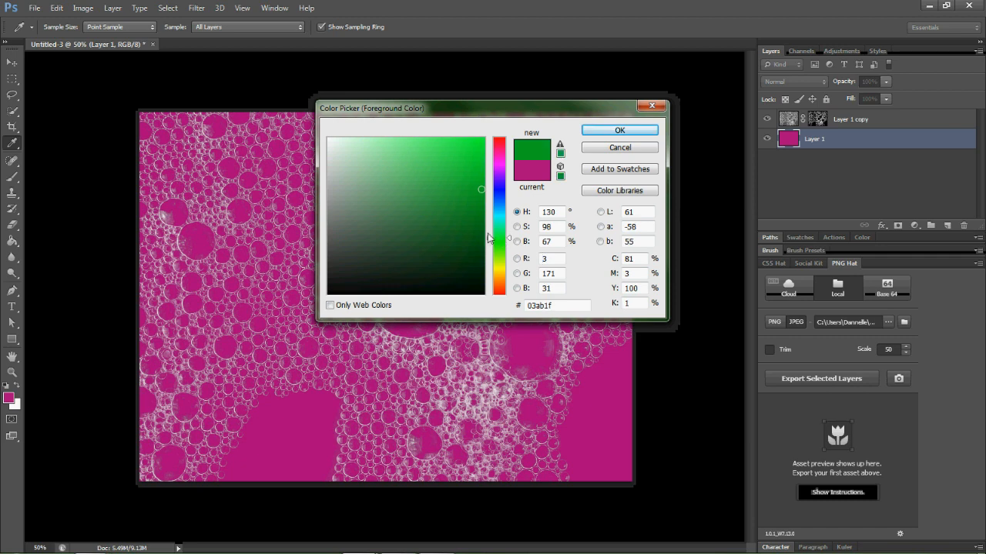
click(619, 129)
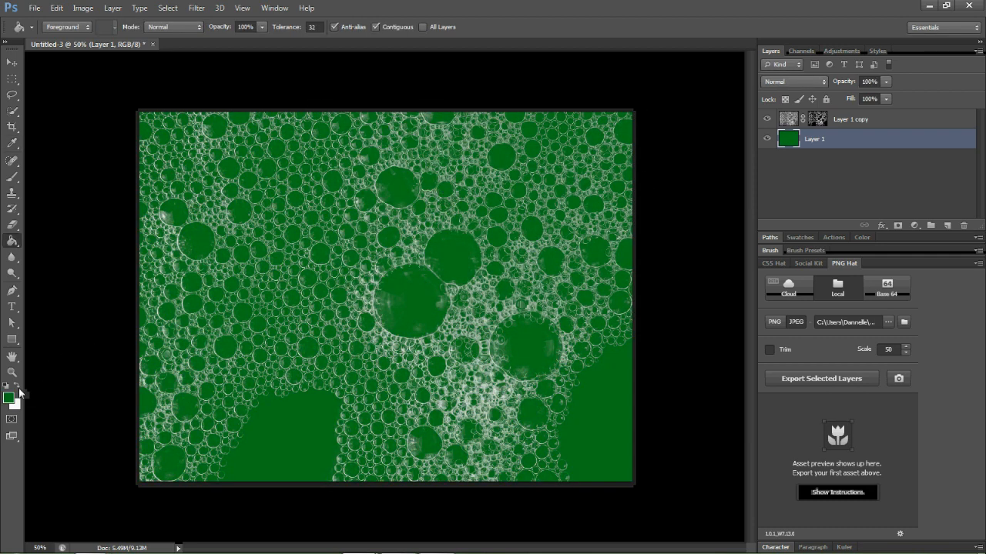
Shift the foreground hue to red and refill Layer 1 behind the bubbles.
click(9, 395)
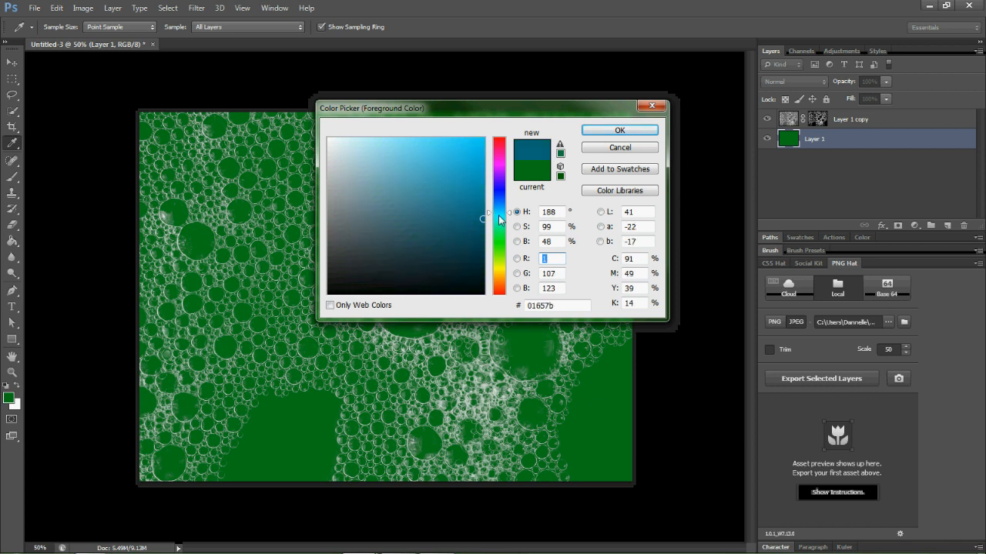
click(499, 208)
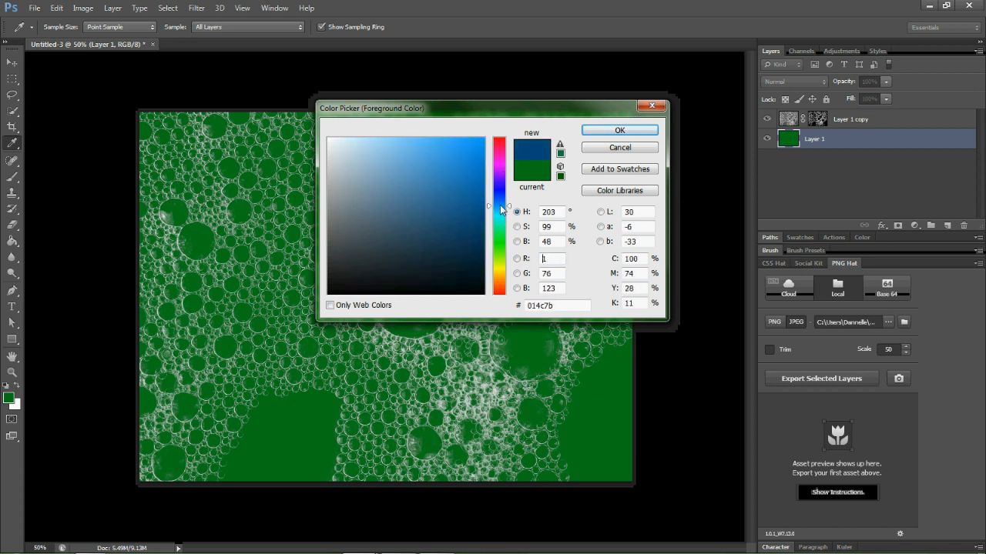
drag(499, 207, 499, 289)
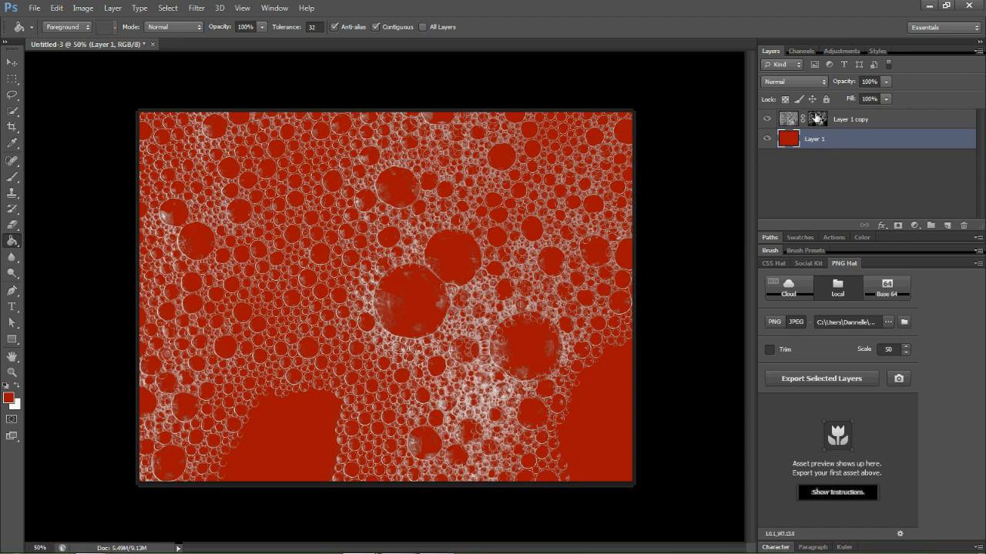
mouse_move(817, 119)
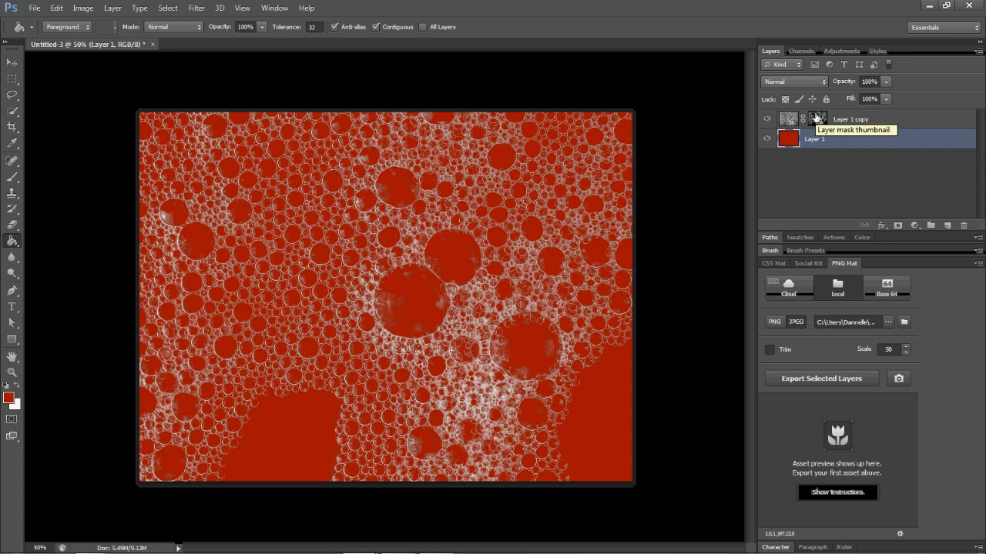